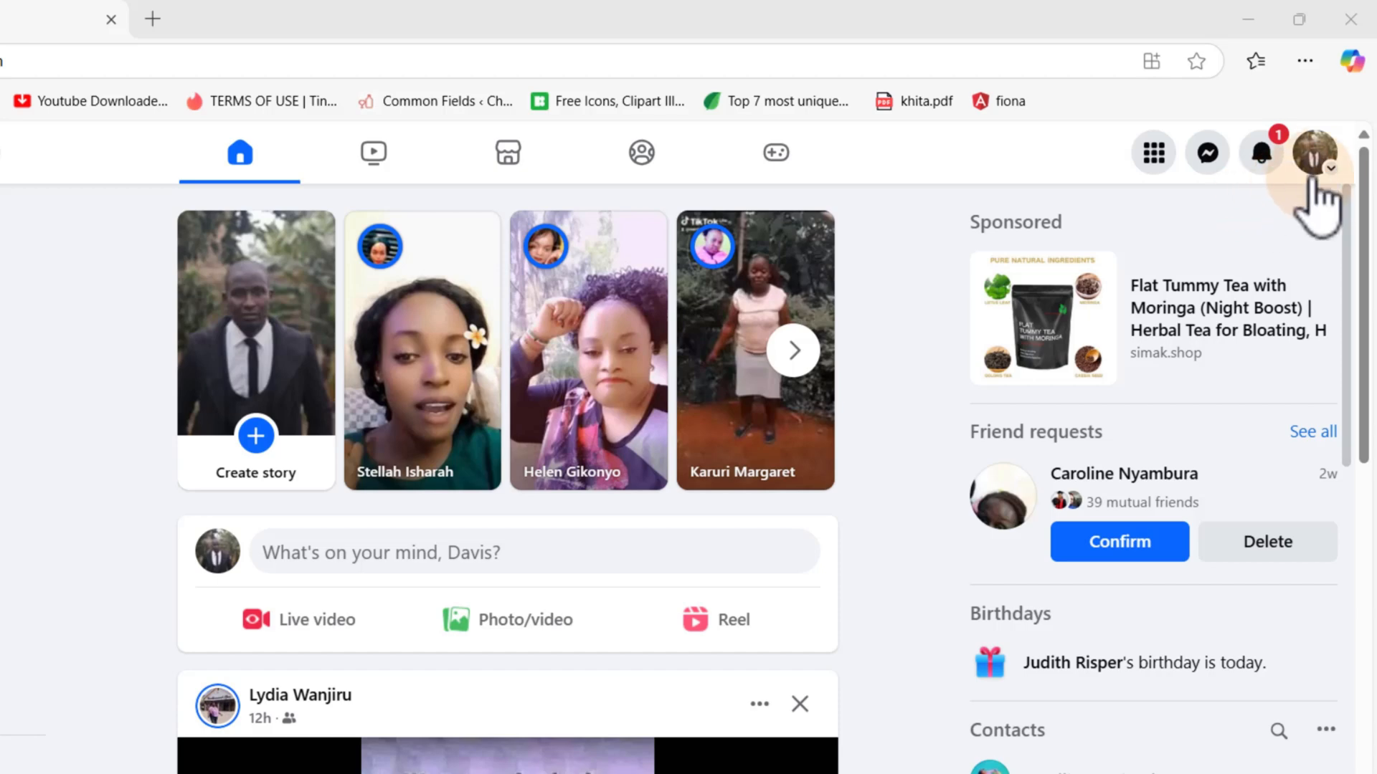
Switch from the Davis Senei profile to acting as the Viusoko page
{"action": "left_click", "coordinate": [1315, 152]}
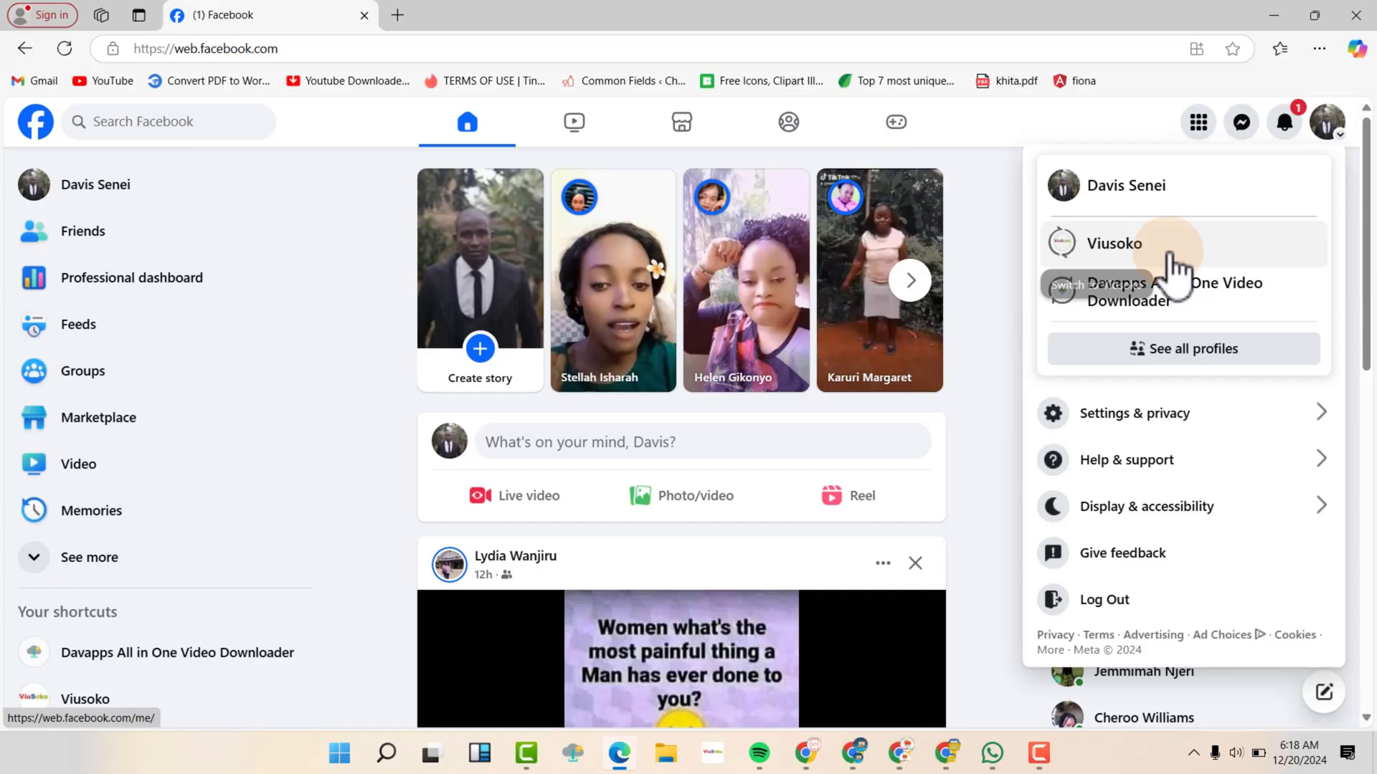
{"action": "mouse_move", "coordinate": [1174, 298]}
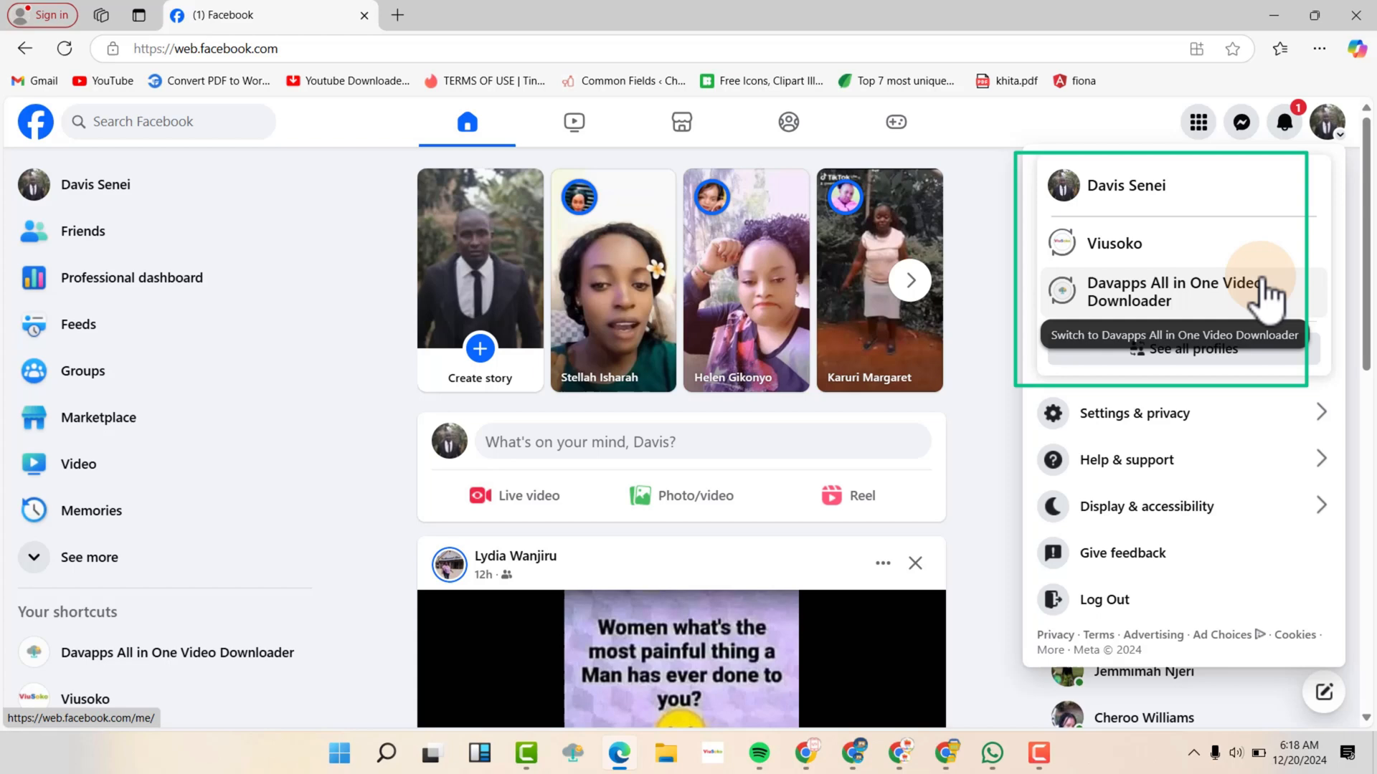
{"action": "mouse_move", "coordinate": [1167, 256]}
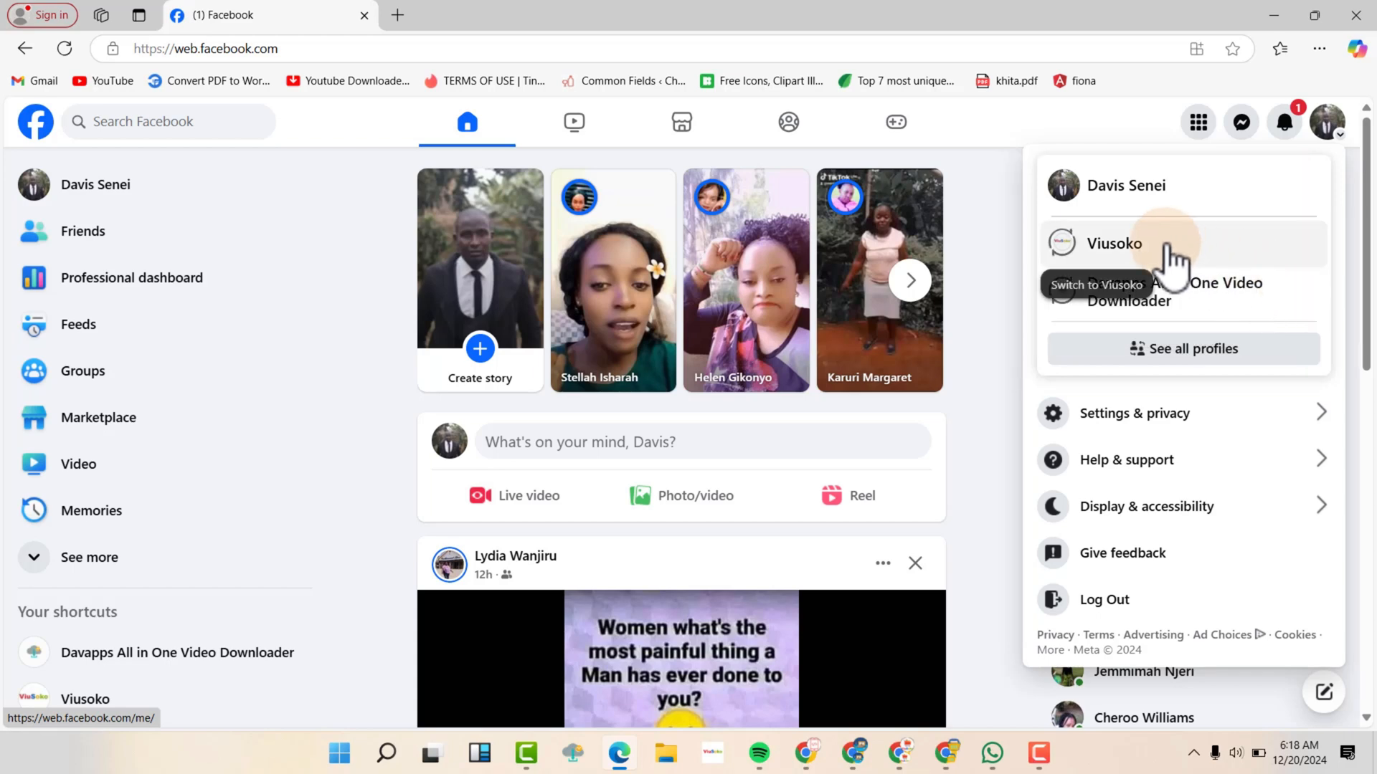
{"action": "left_click", "coordinate": [1112, 244]}
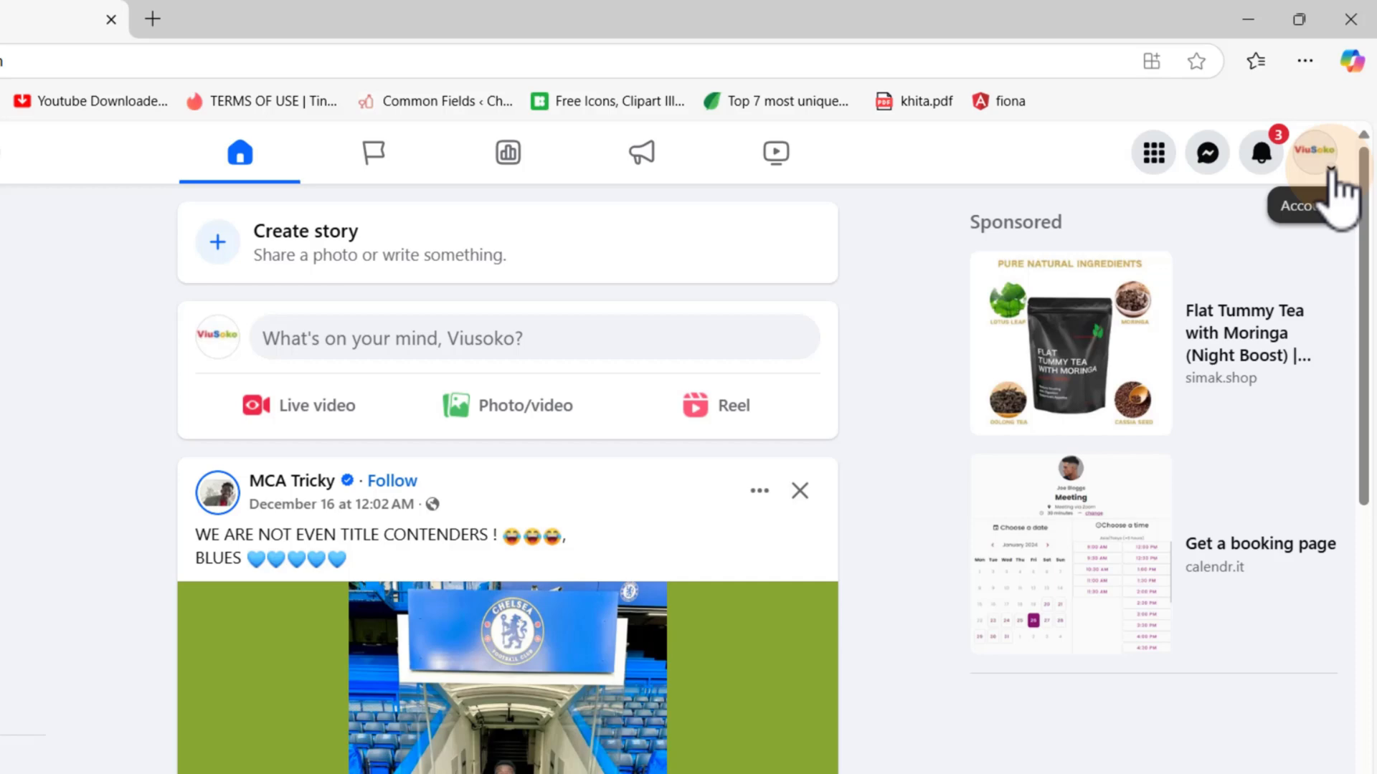
Reach Viusoko's full Settings & privacy page and its Audience and visibility section
{"action": "left_click", "coordinate": [1328, 152]}
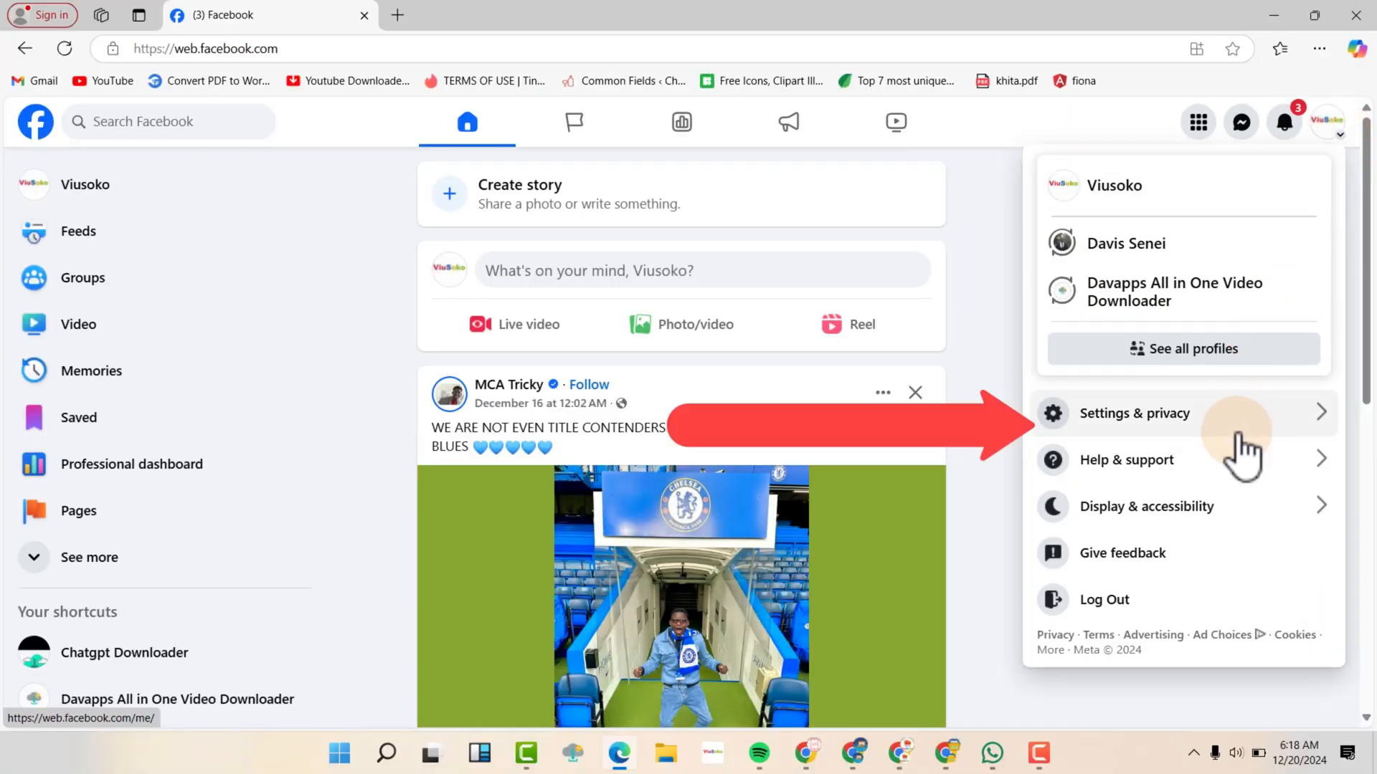
{"action": "left_click", "coordinate": [1133, 413]}
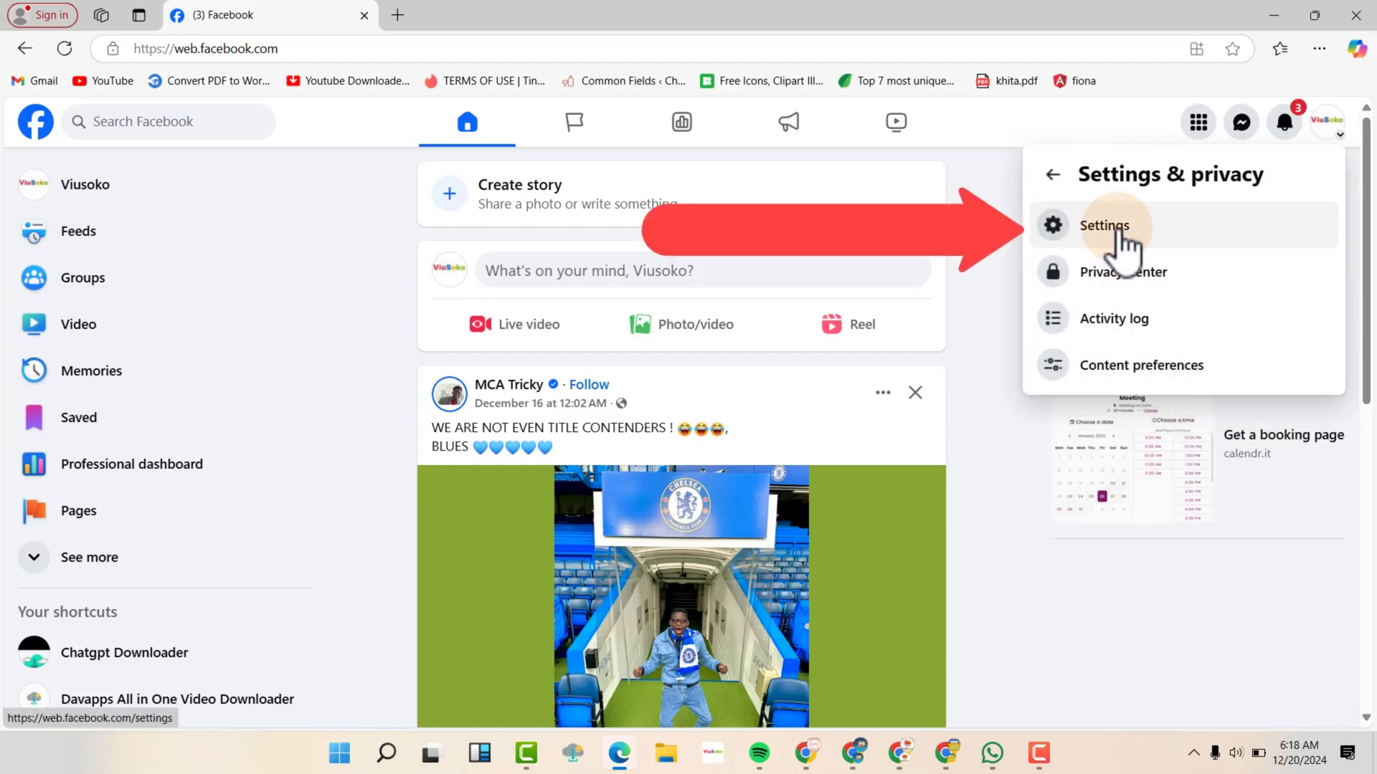
{"action": "left_click", "coordinate": [1104, 225]}
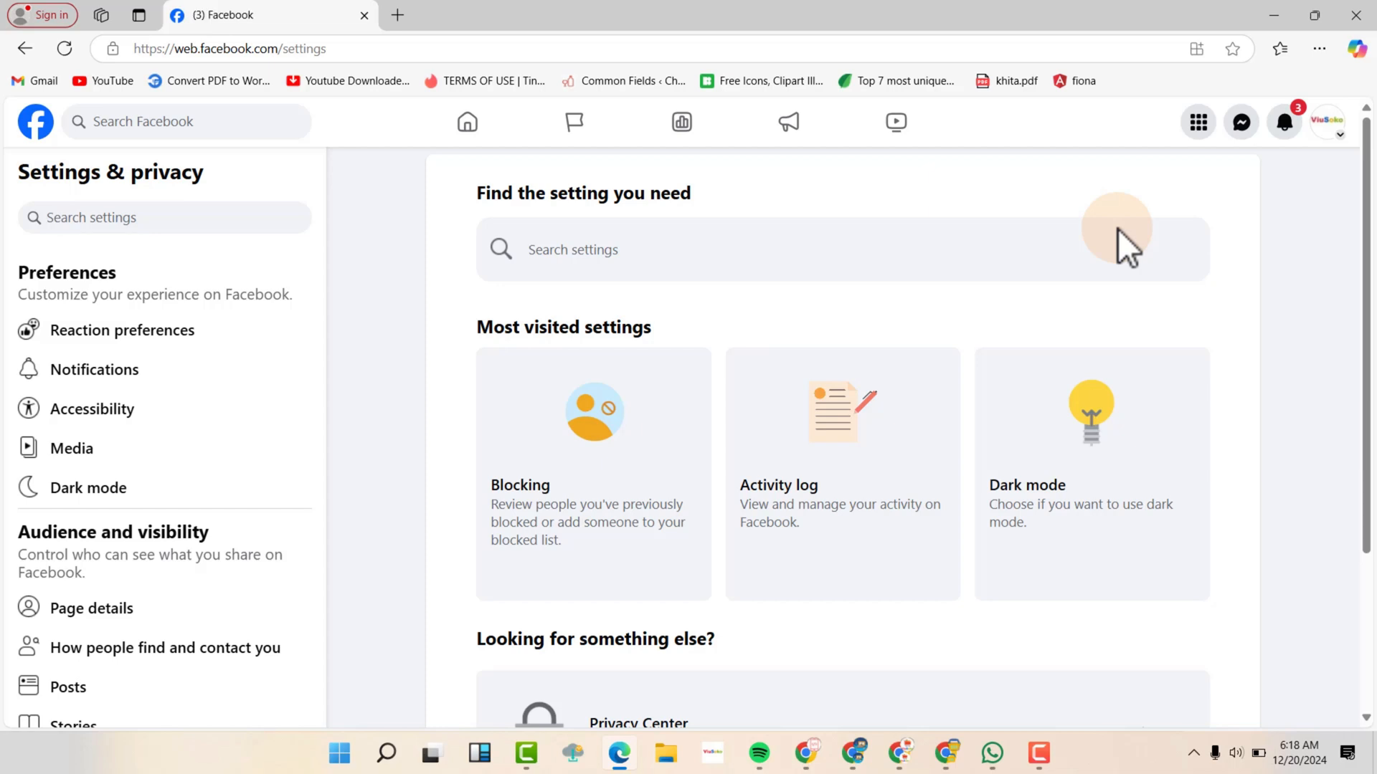
{"action": "mouse_move", "coordinate": [405, 273]}
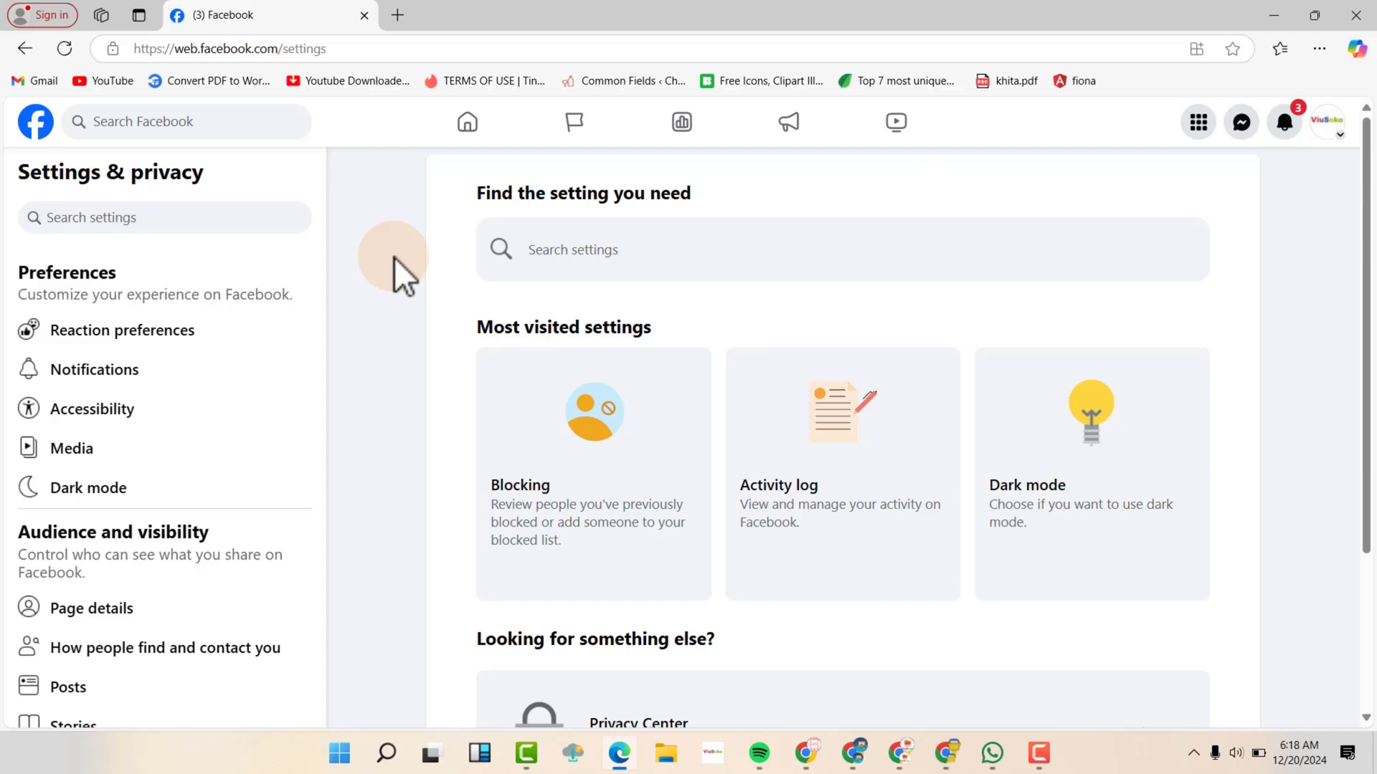
{"action": "scroll", "scroll_direction": "down", "scroll_amount": 3}
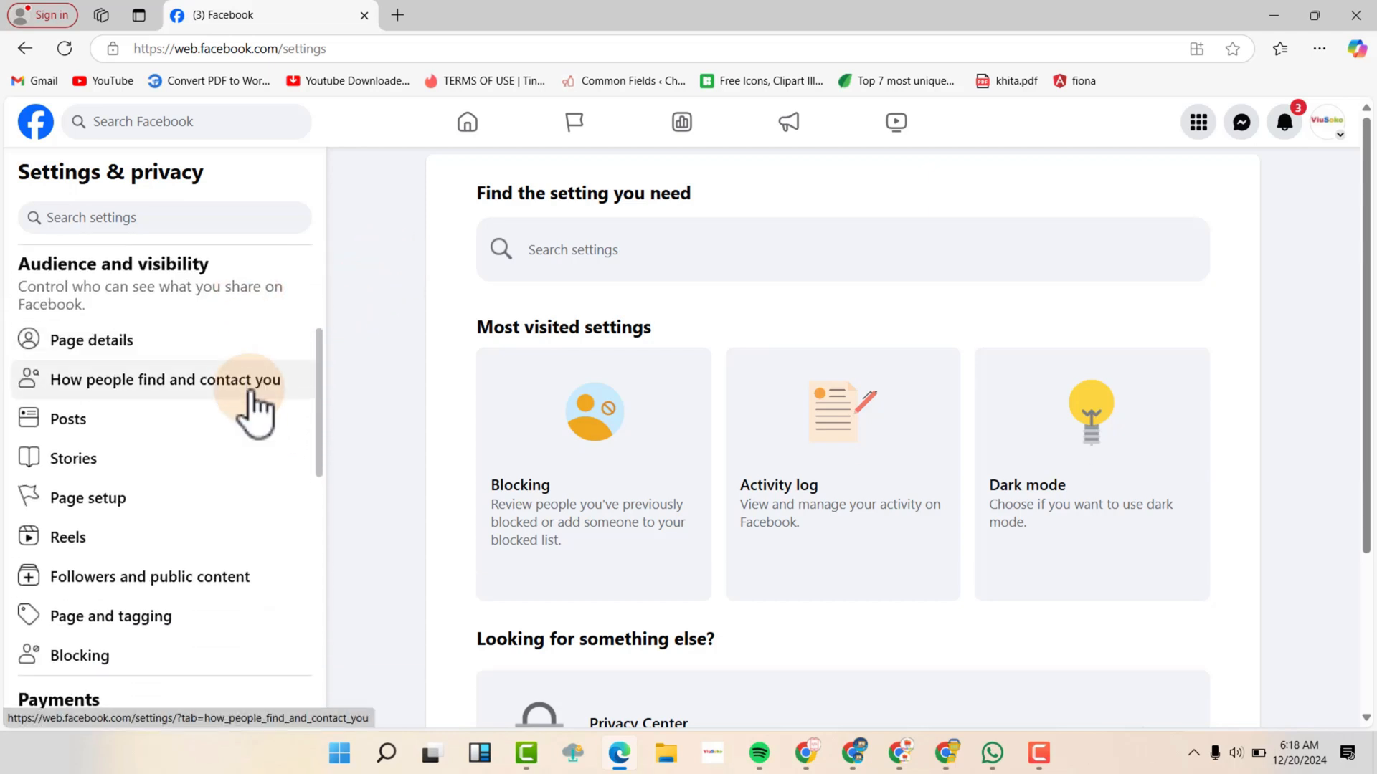
{"action": "mouse_move", "coordinate": [88, 497]}
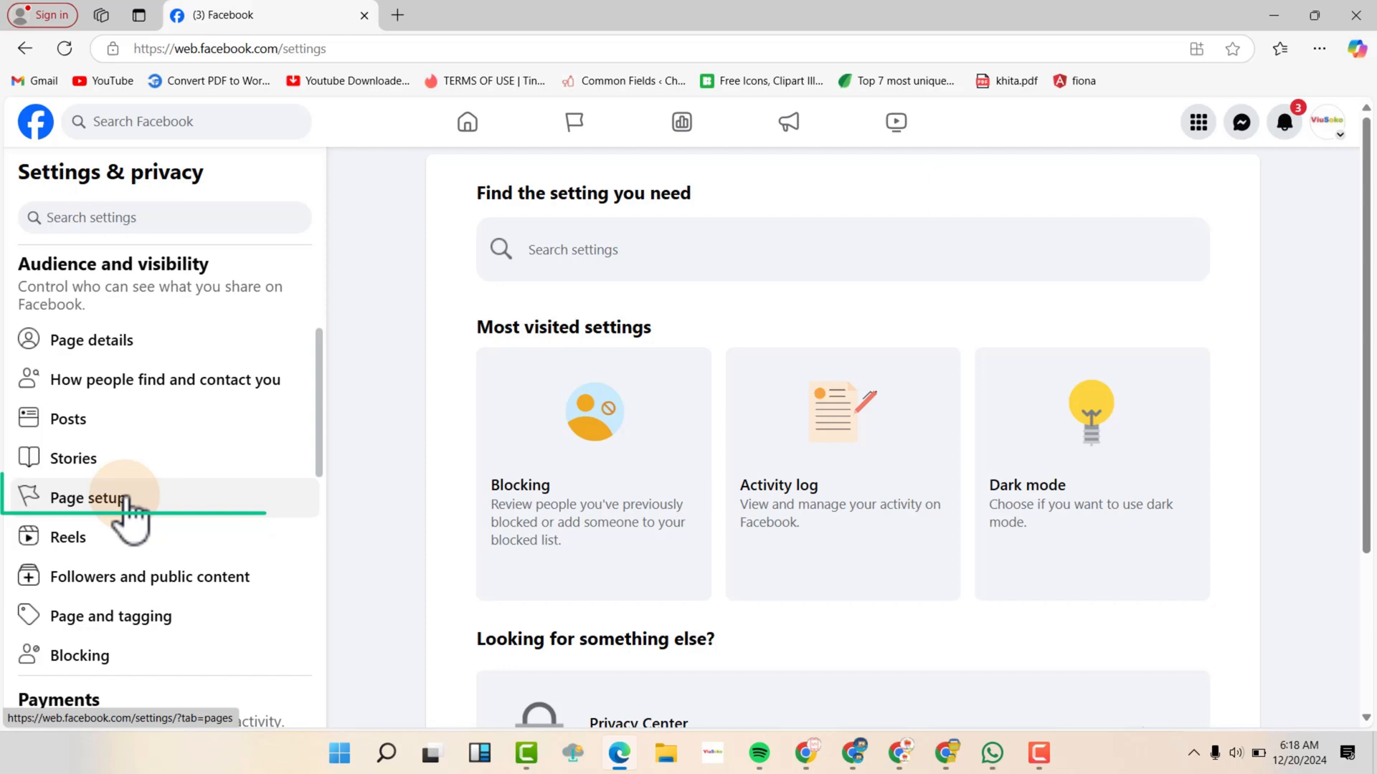
{"action": "left_click", "coordinate": [86, 497]}
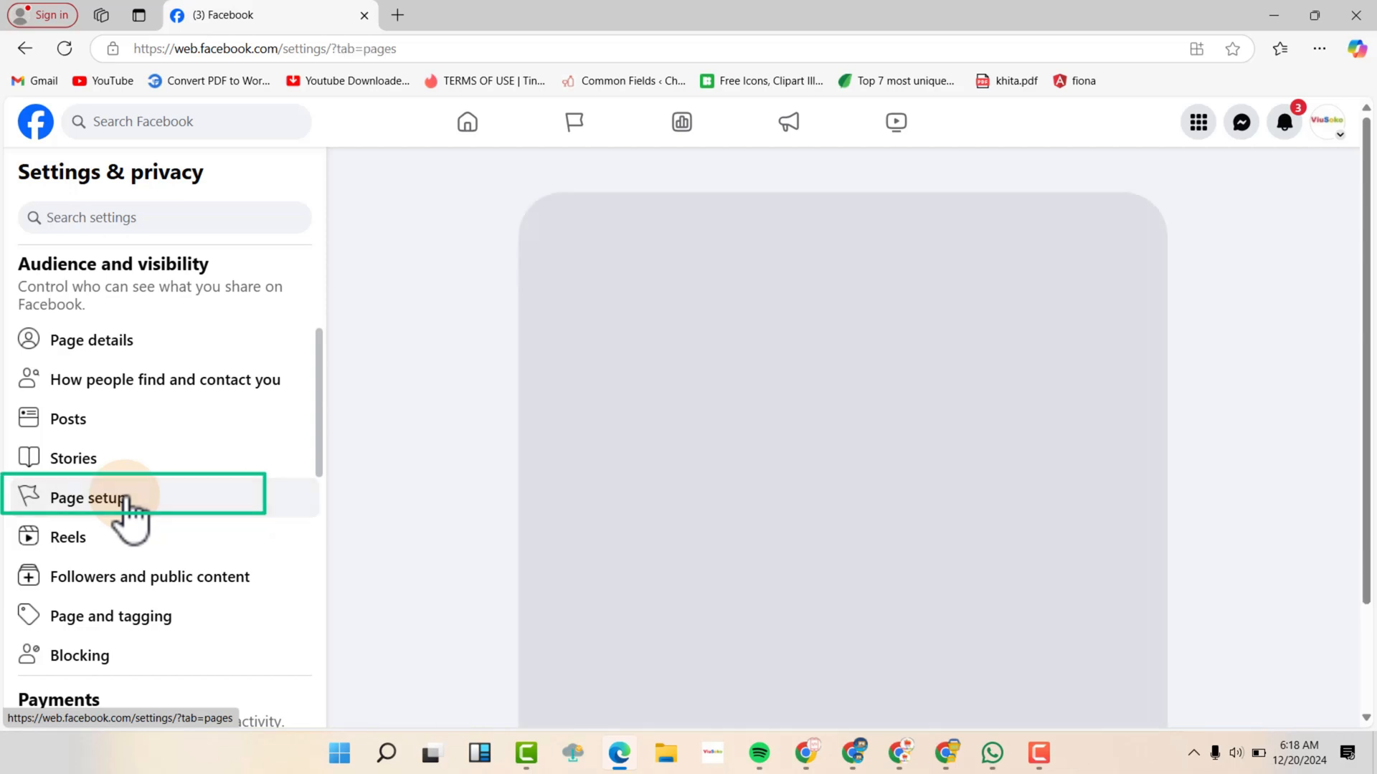
{"action": "left_click", "coordinate": [86, 498]}
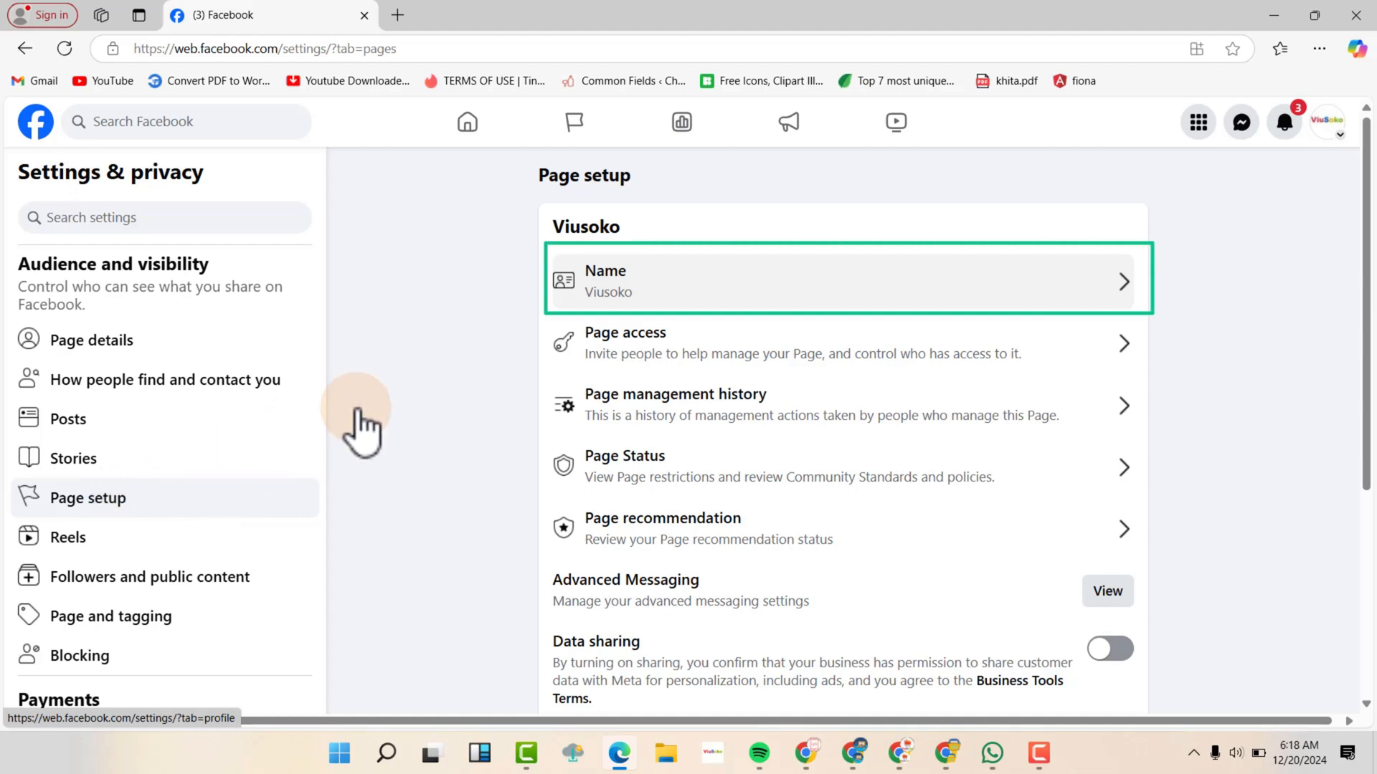
{"action": "mouse_move", "coordinate": [662, 302]}
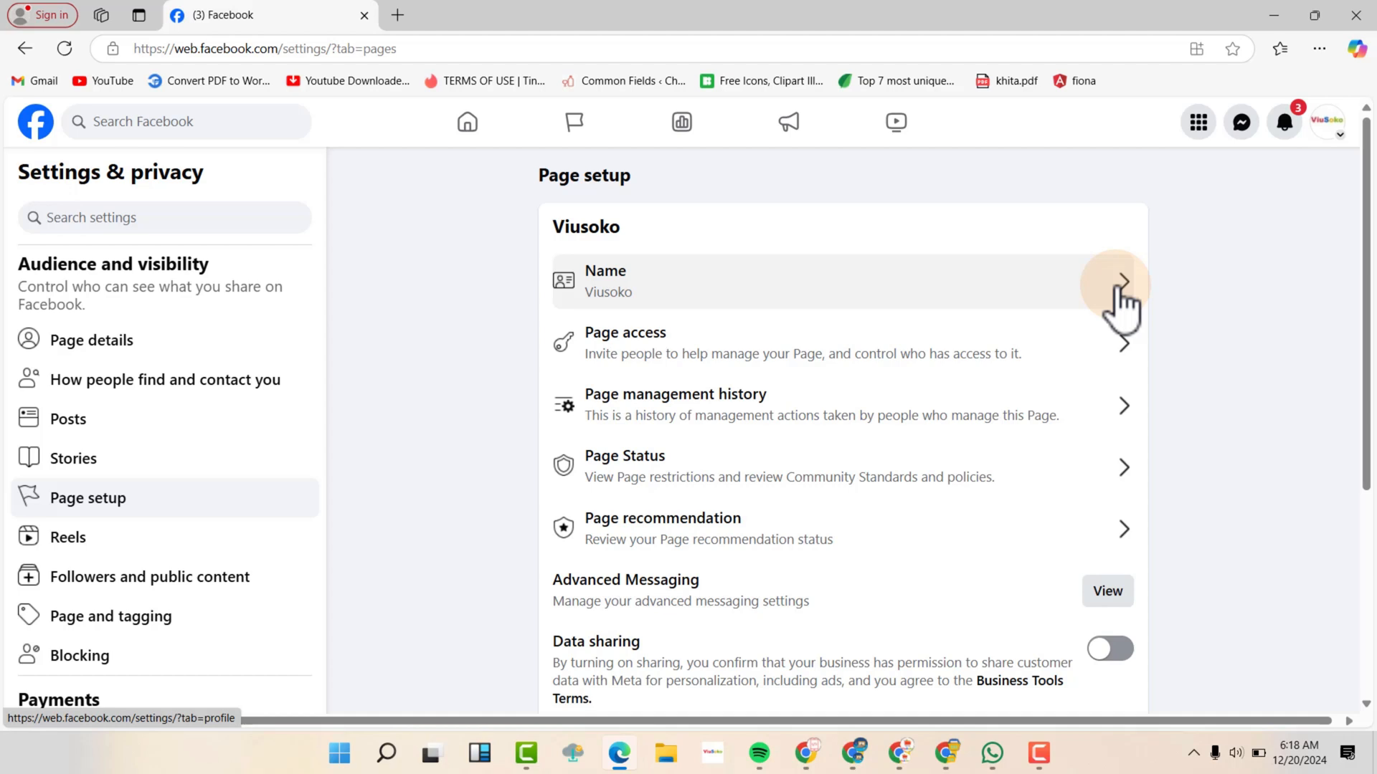
{"action": "left_click", "coordinate": [1124, 281]}
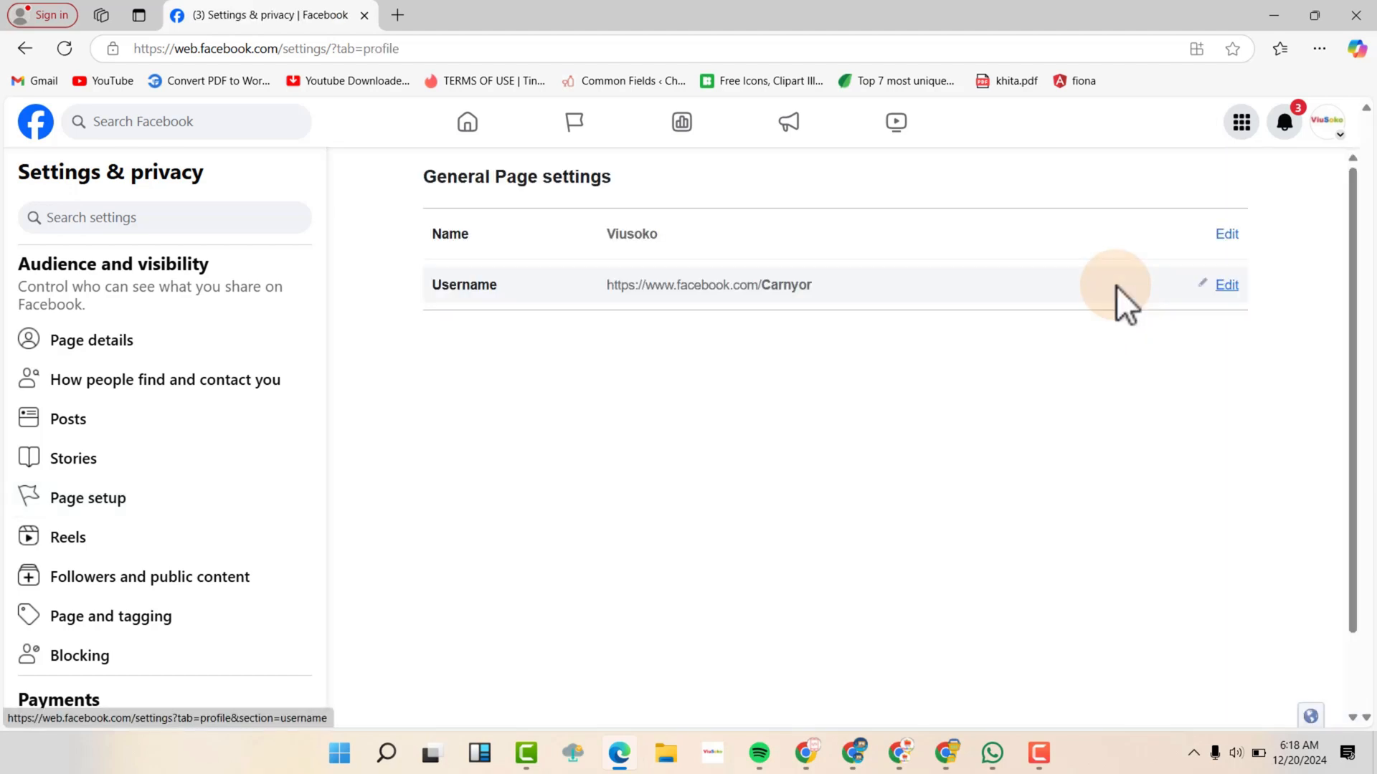
{"action": "mouse_move", "coordinate": [671, 234]}
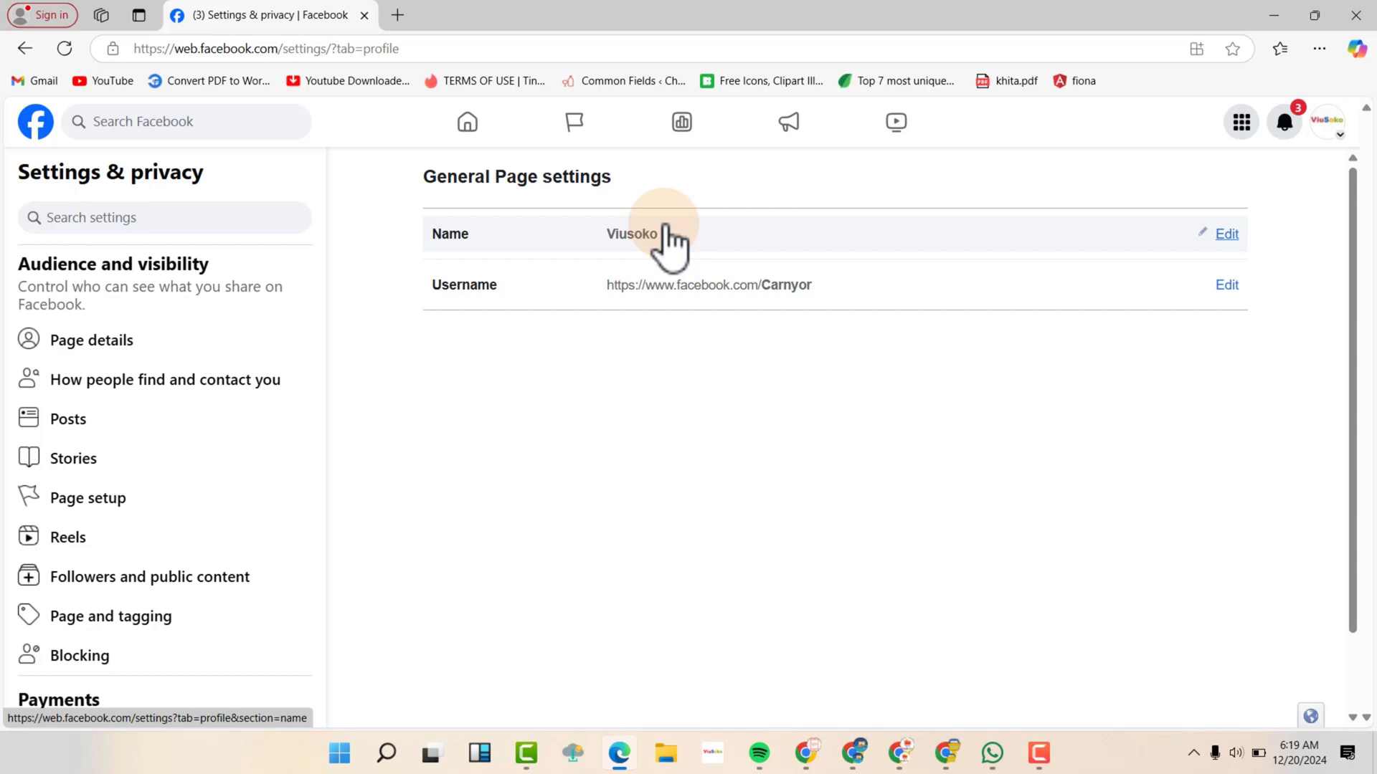
{"action": "mouse_move", "coordinate": [716, 244]}
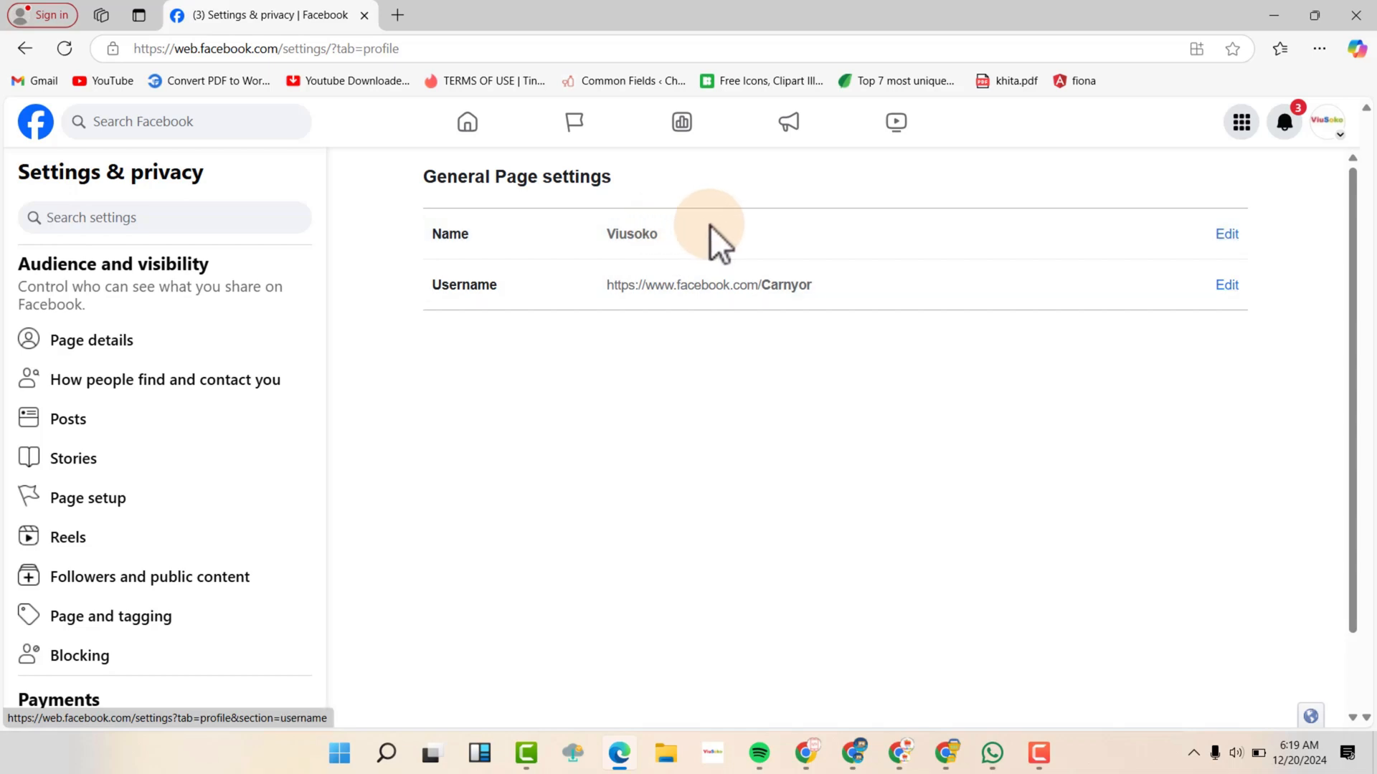
Begin editing the page name, revealing the 60-day change restriction notice
{"action": "left_click", "coordinate": [1226, 233]}
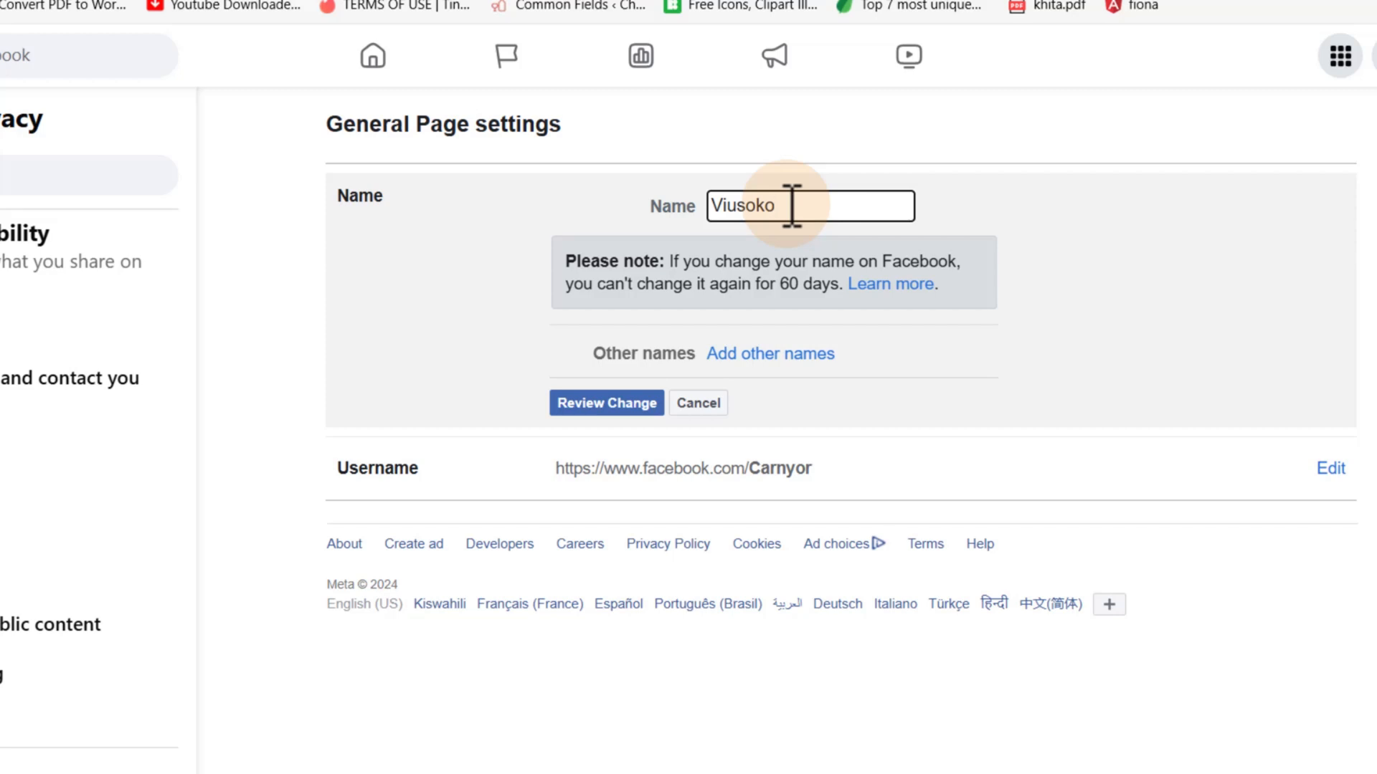
{"action": "mouse_move", "coordinate": [741, 277]}
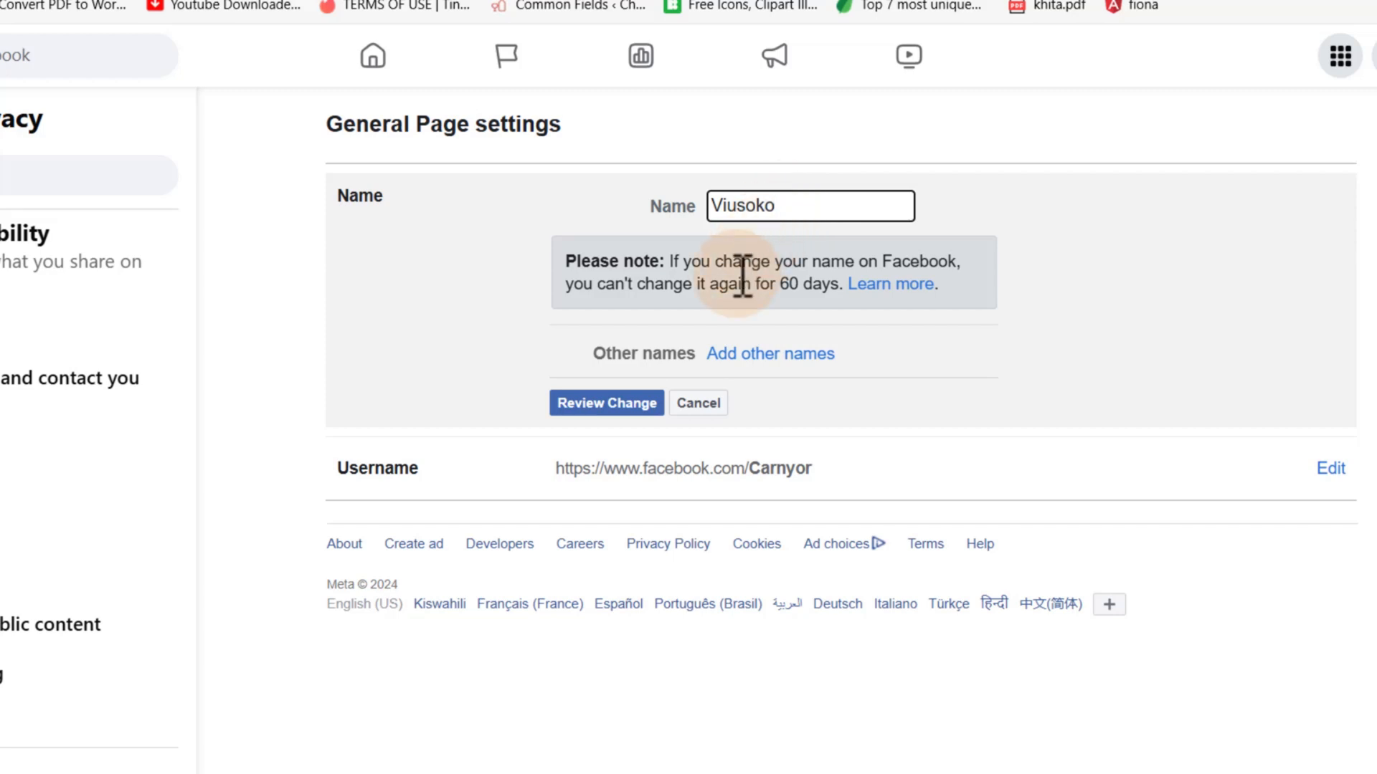
{"action": "mouse_move", "coordinate": [698, 294]}
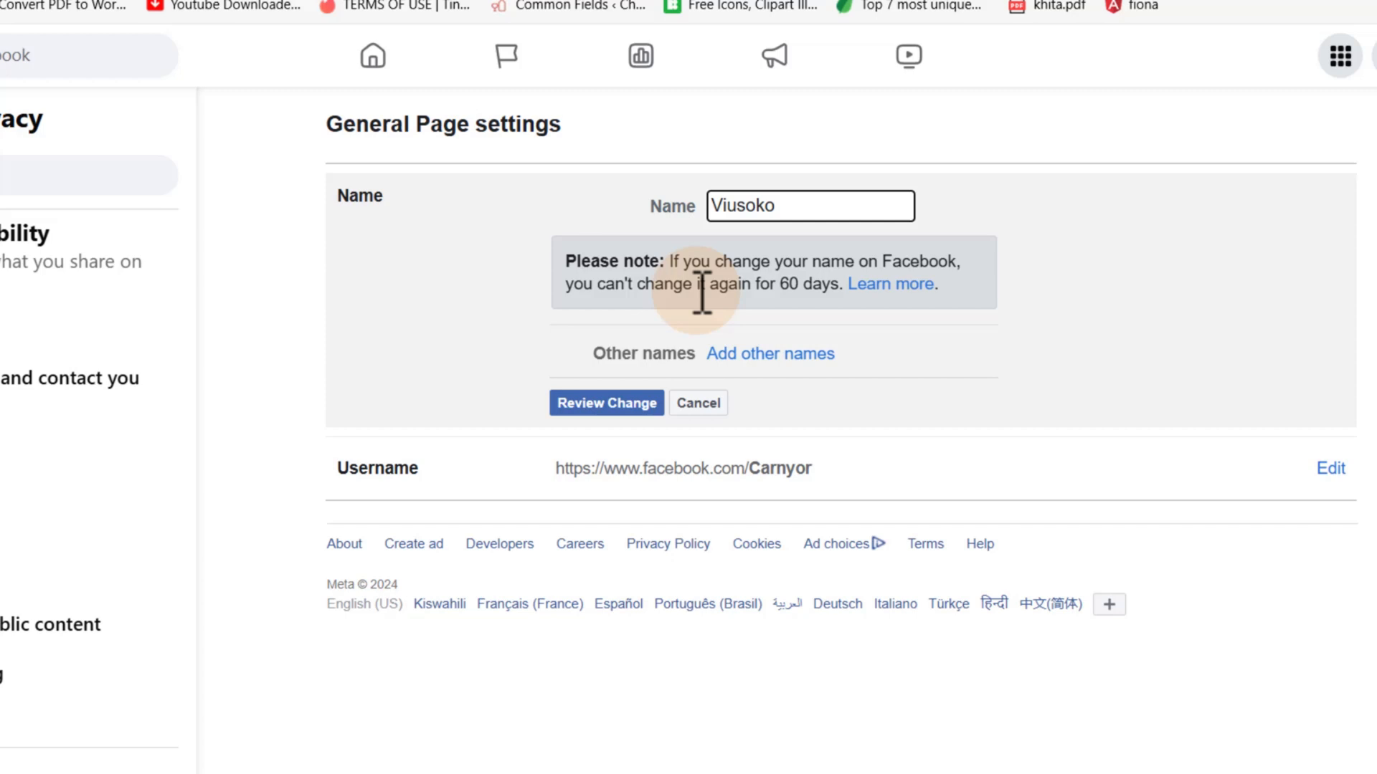
{"action": "mouse_move", "coordinate": [698, 325]}
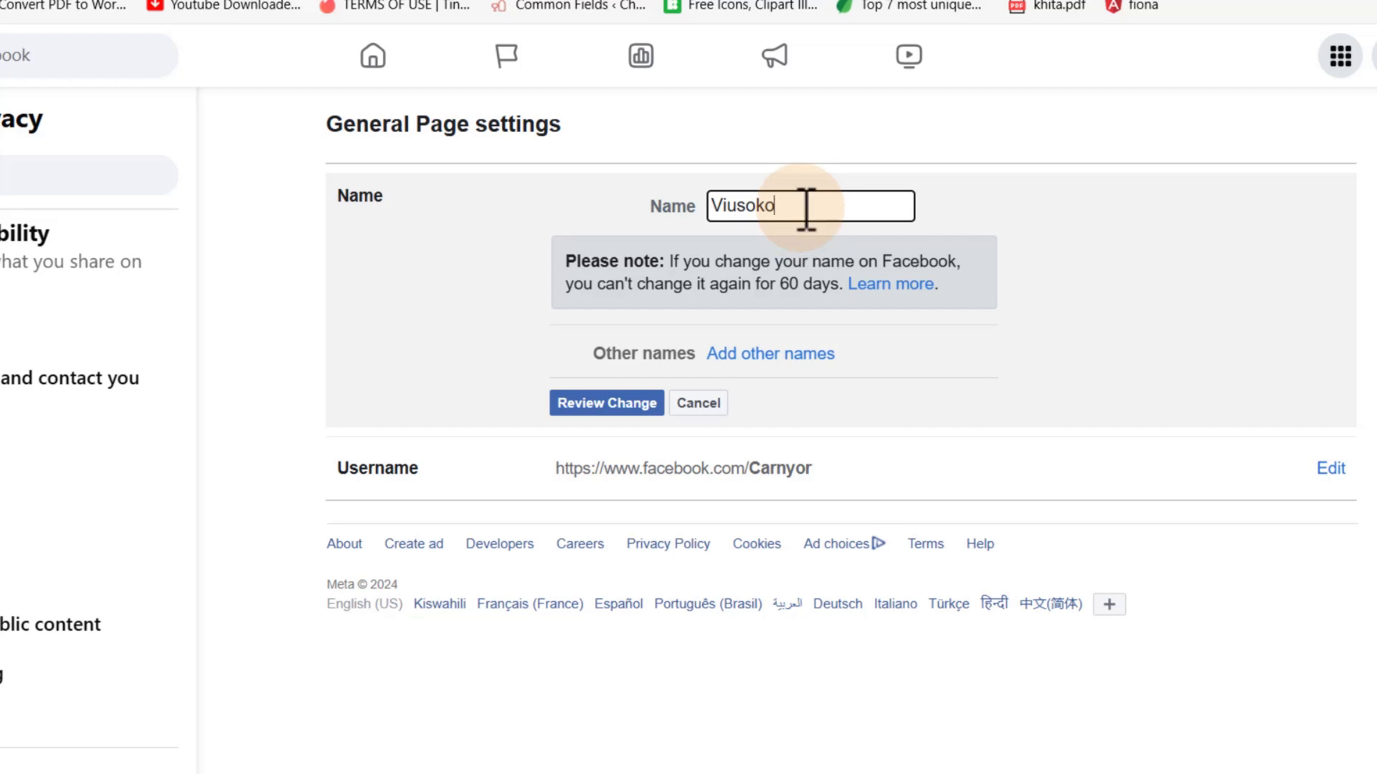
{"action": "mouse_move", "coordinate": [807, 492]}
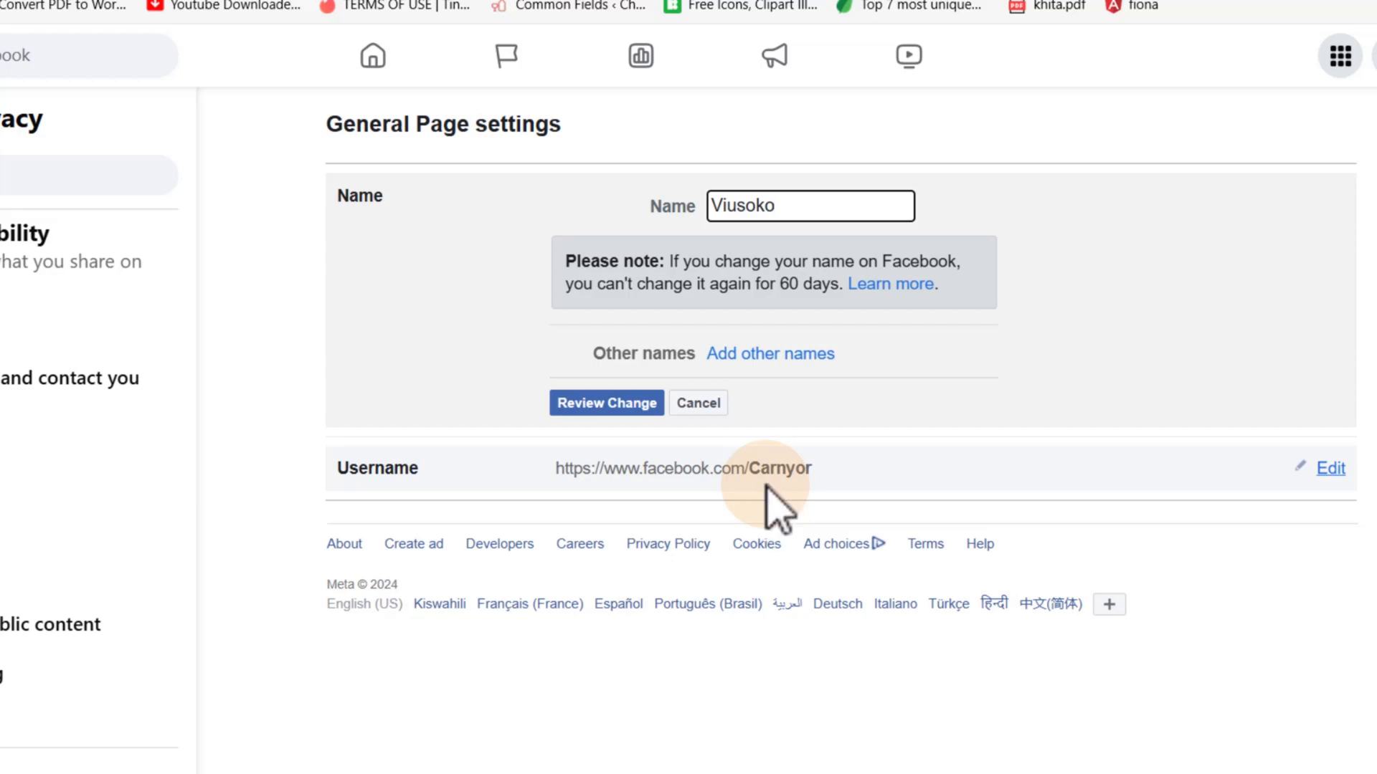
{"action": "mouse_move", "coordinate": [811, 205]}
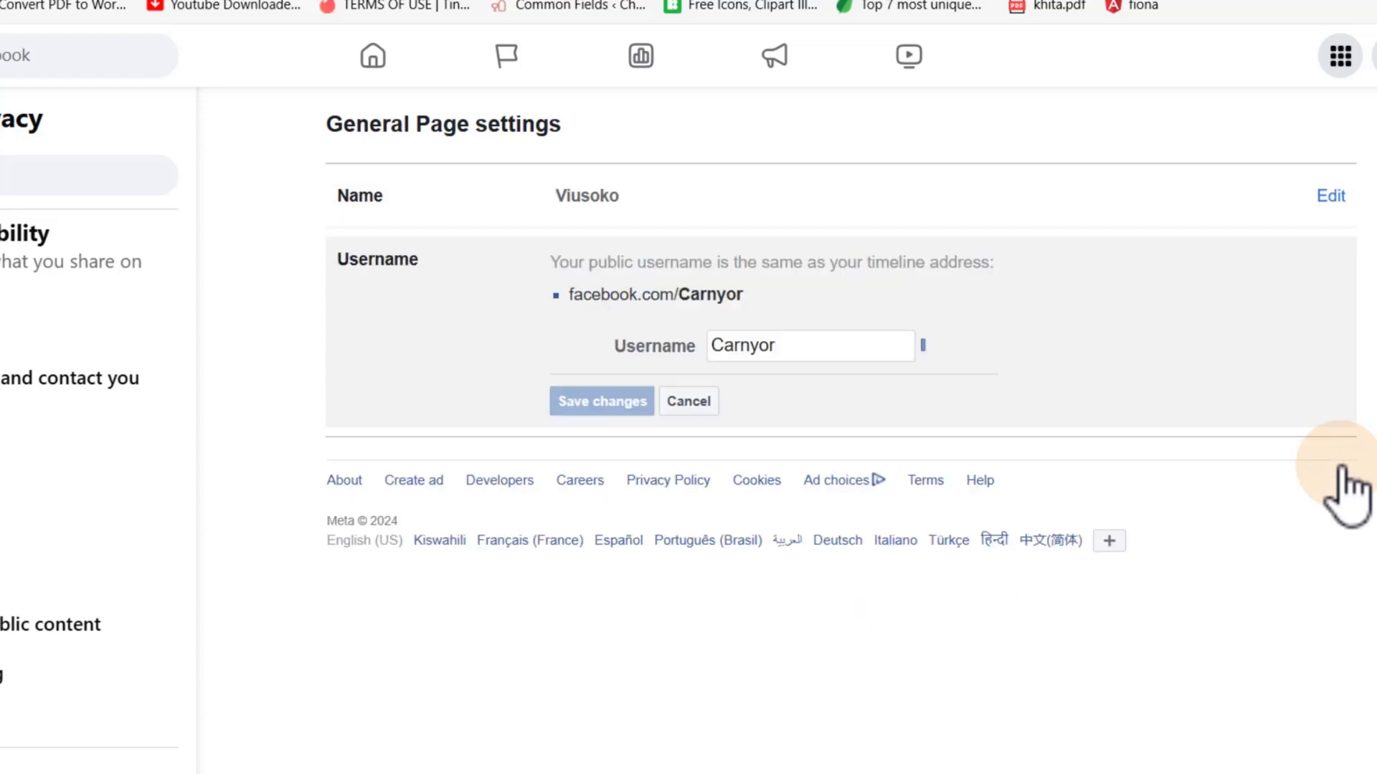
Replace the Carnyor username with viusoko and save, reaching the password prompt
{"action": "double_click", "coordinate": [790, 346]}
{"action": "type", "text": "v"}
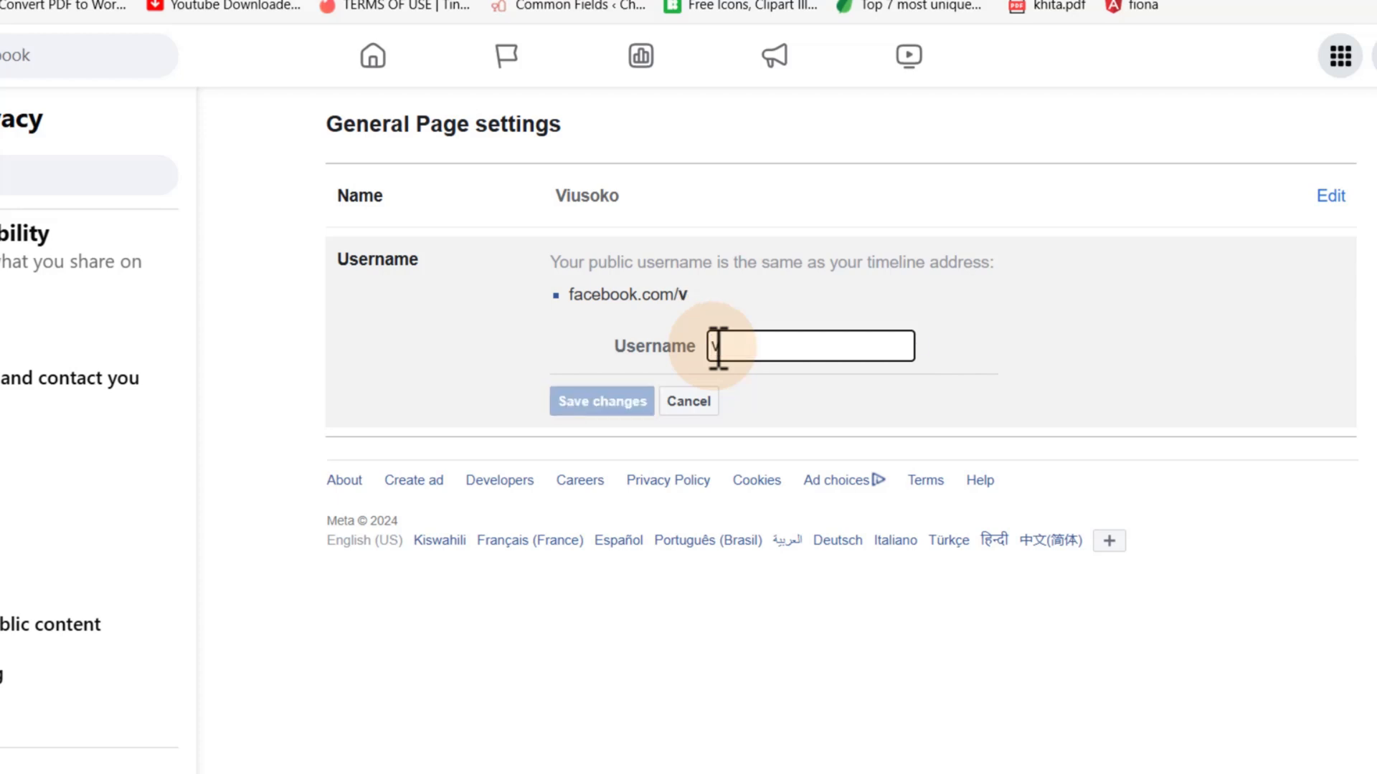
{"action": "type", "text": "iusoko"}
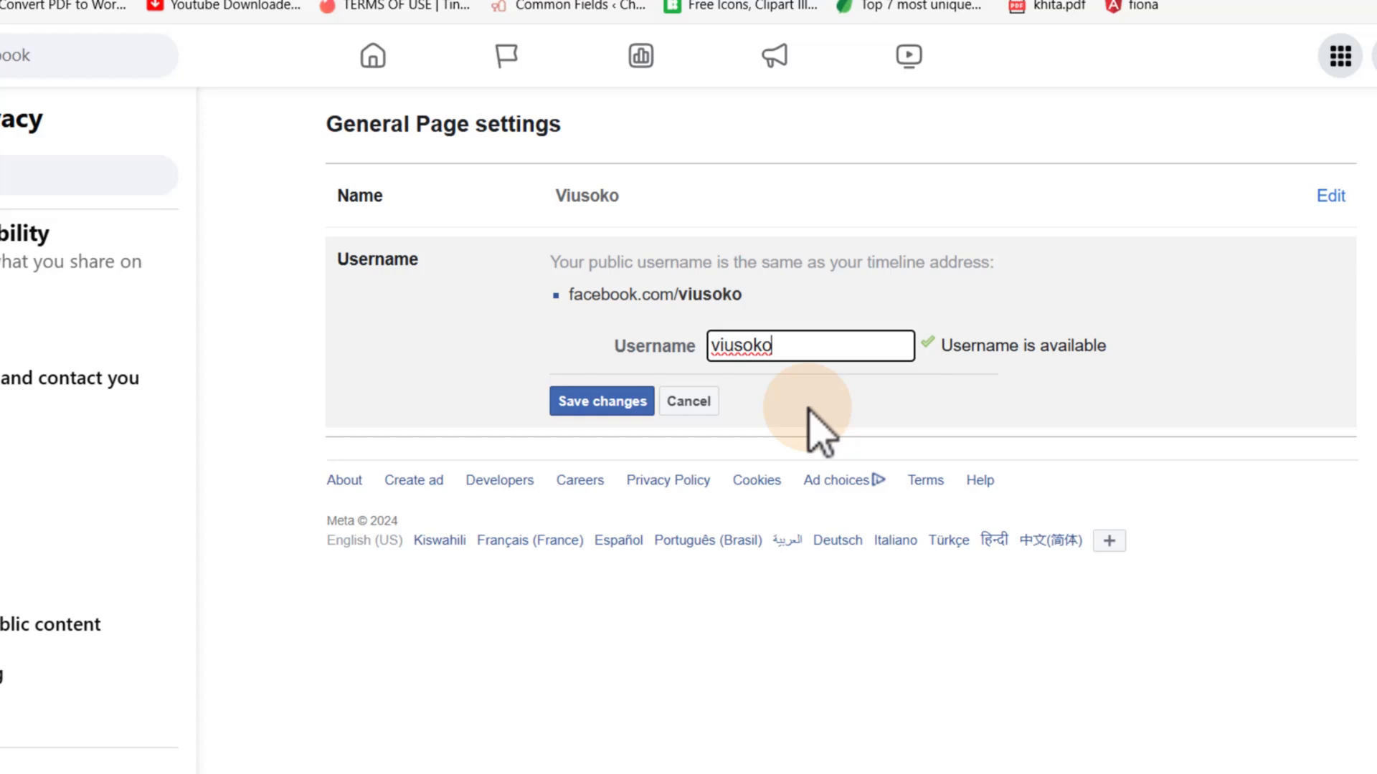
{"action": "mouse_move", "coordinate": [1085, 396]}
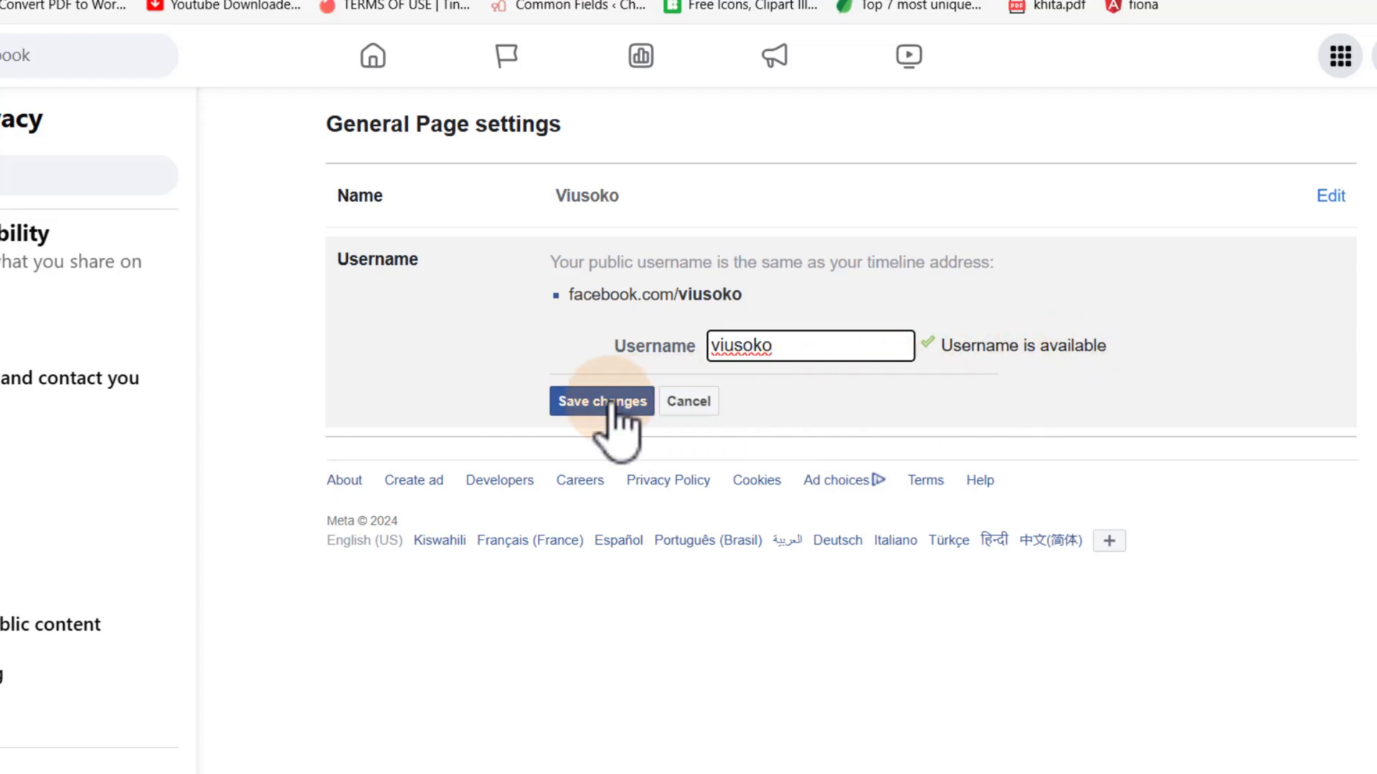
{"action": "left_click", "coordinate": [601, 401]}
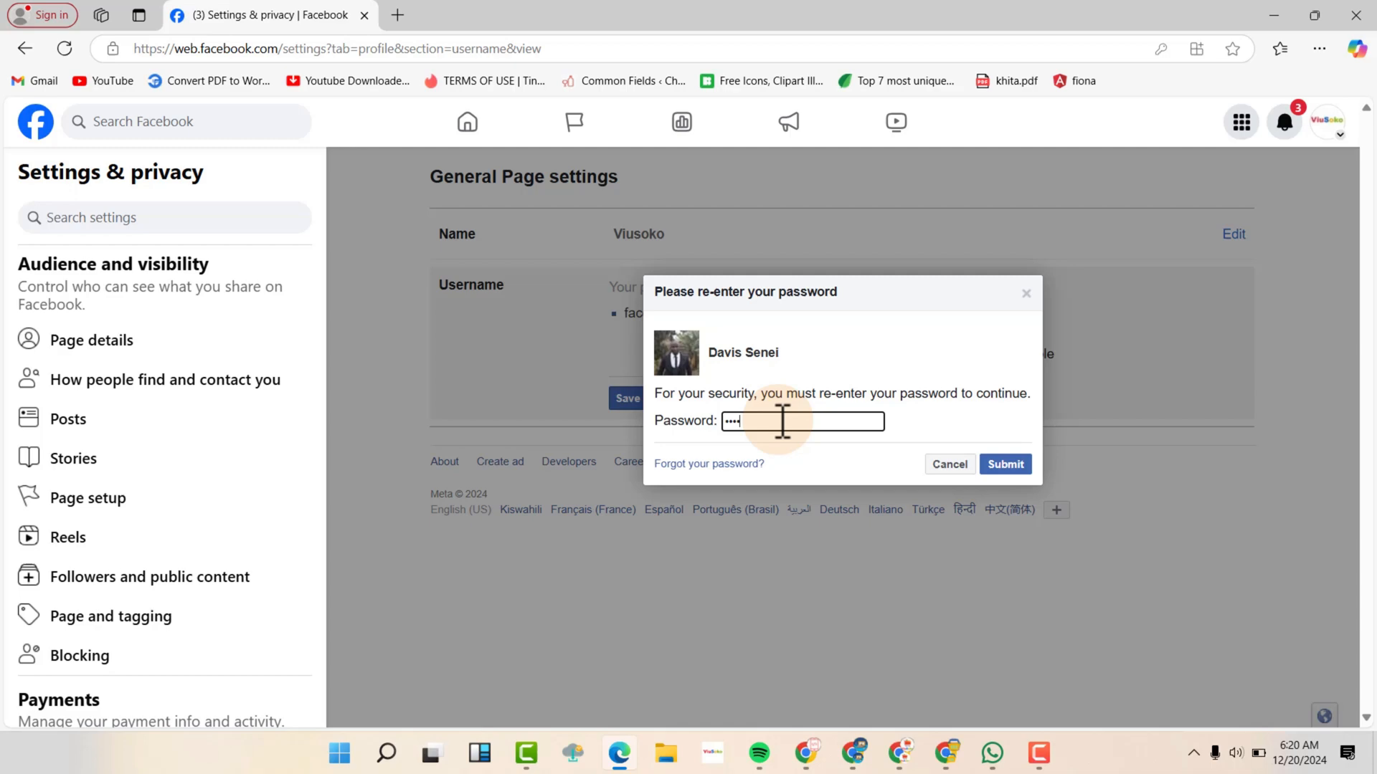
Confirm with the password and return to Page setup showing facebook.com/viusoko
{"action": "left_click", "coordinate": [1003, 464]}
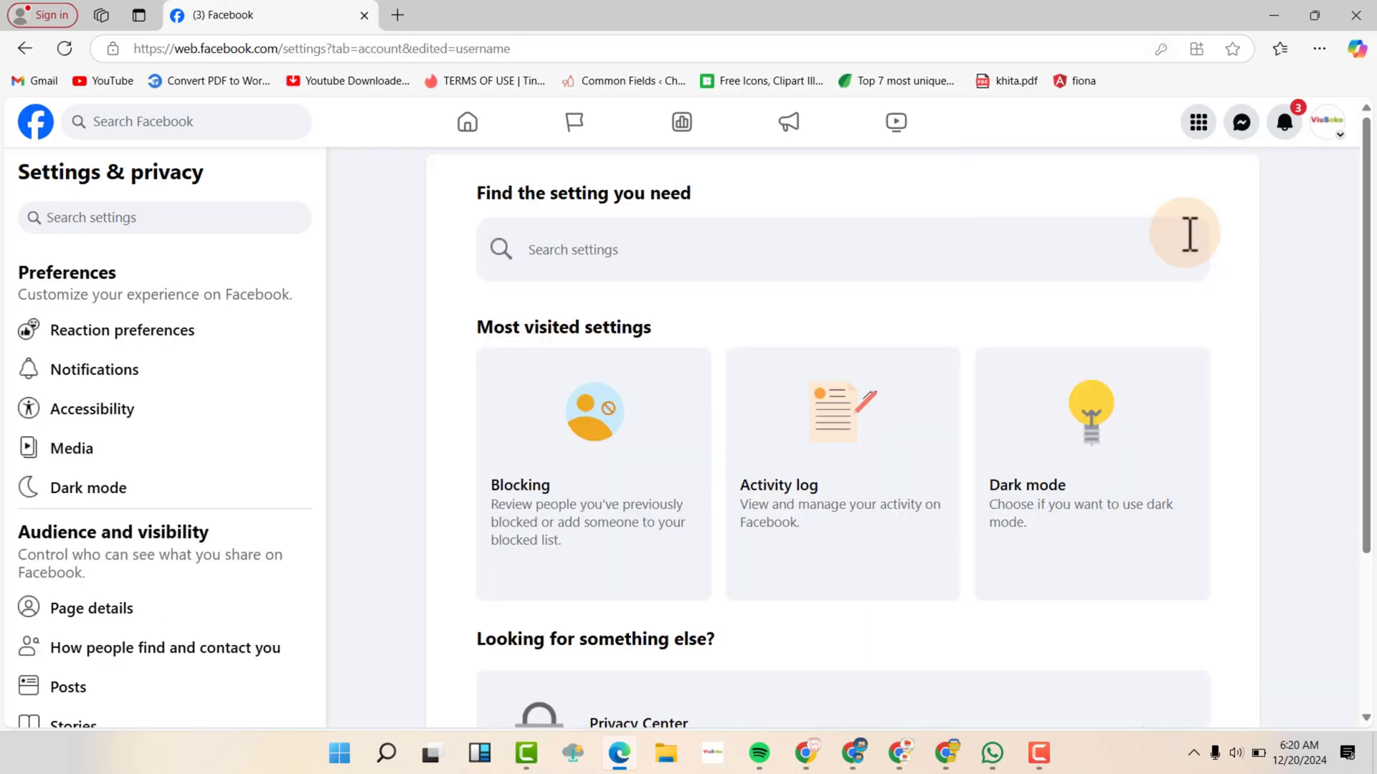
{"action": "scroll", "scroll_direction": "down", "scroll_amount": 3}
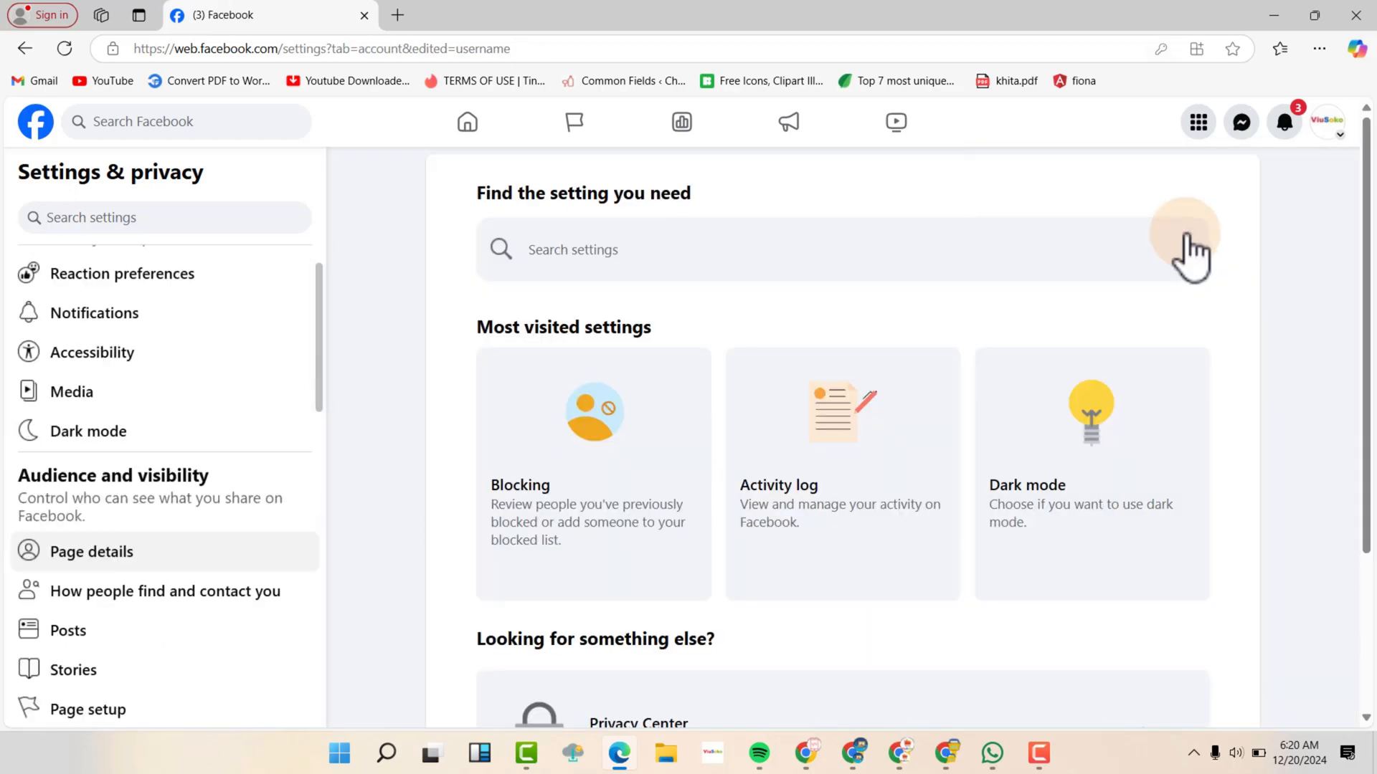
{"action": "scroll", "scroll_direction": "down", "scroll_amount": 3}
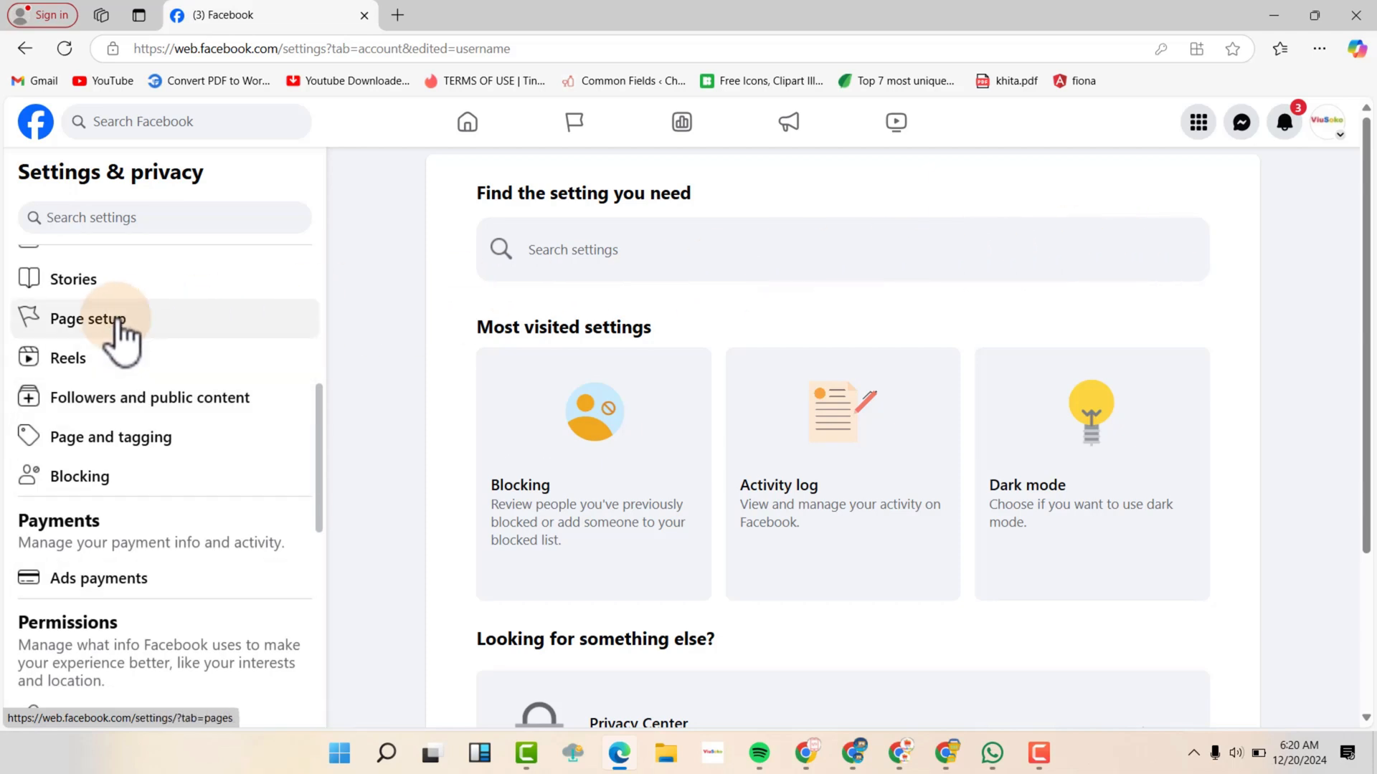
{"action": "left_click", "coordinate": [88, 318]}
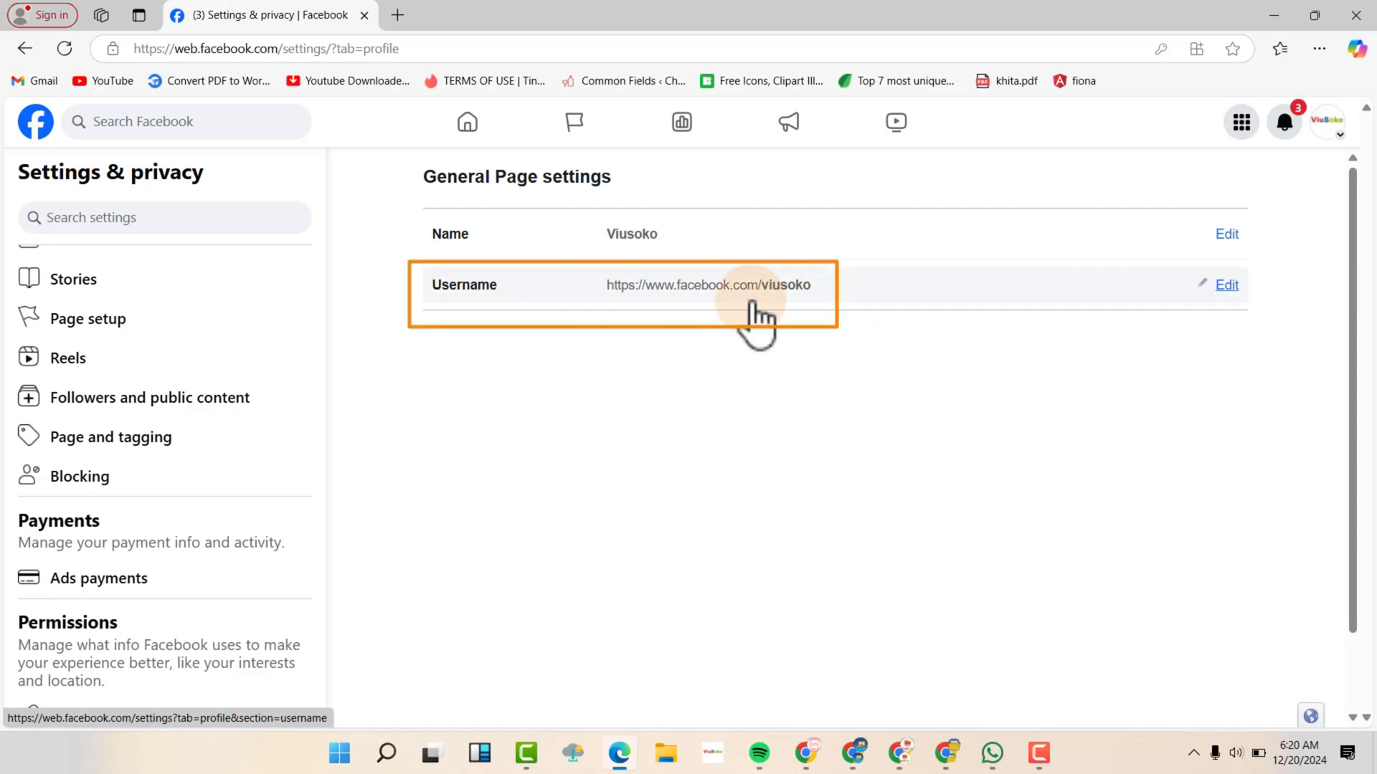
{"action": "mouse_move", "coordinate": [757, 326]}
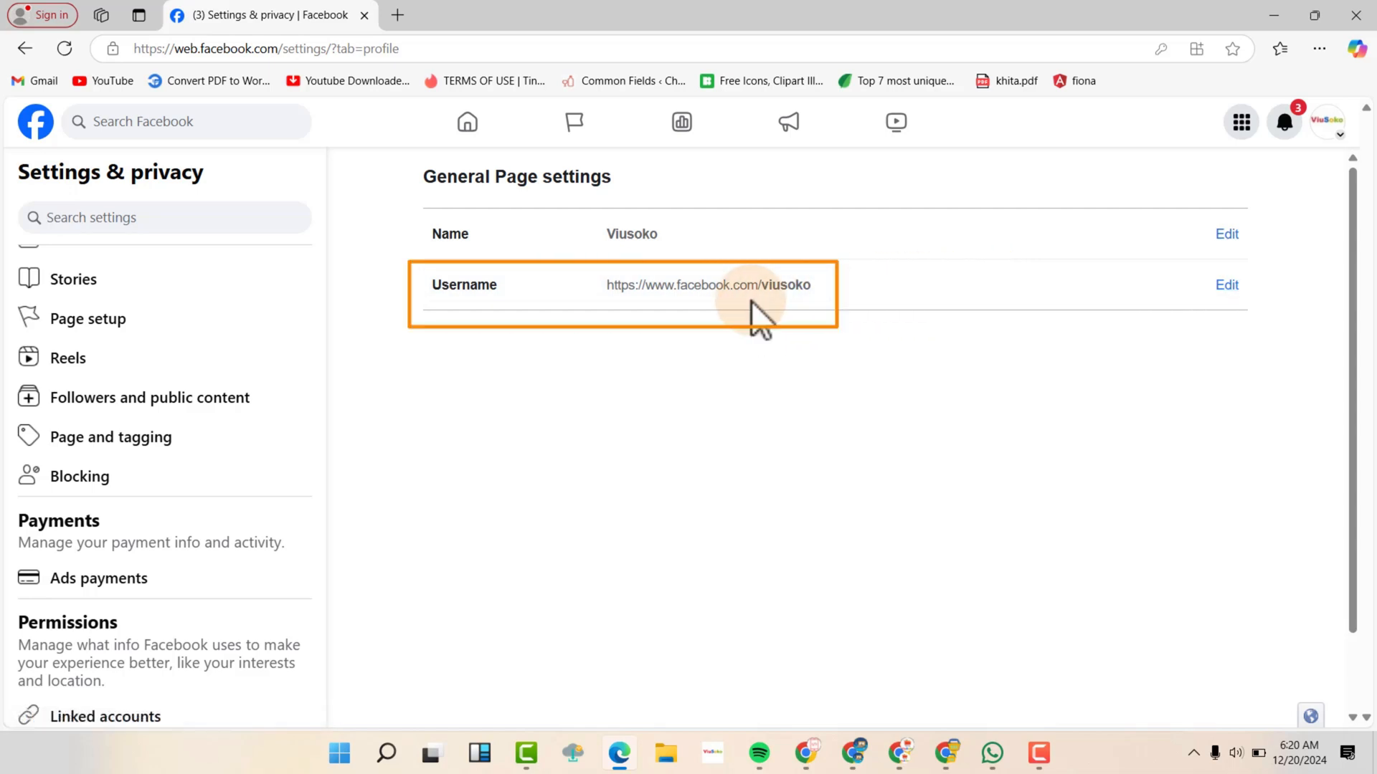